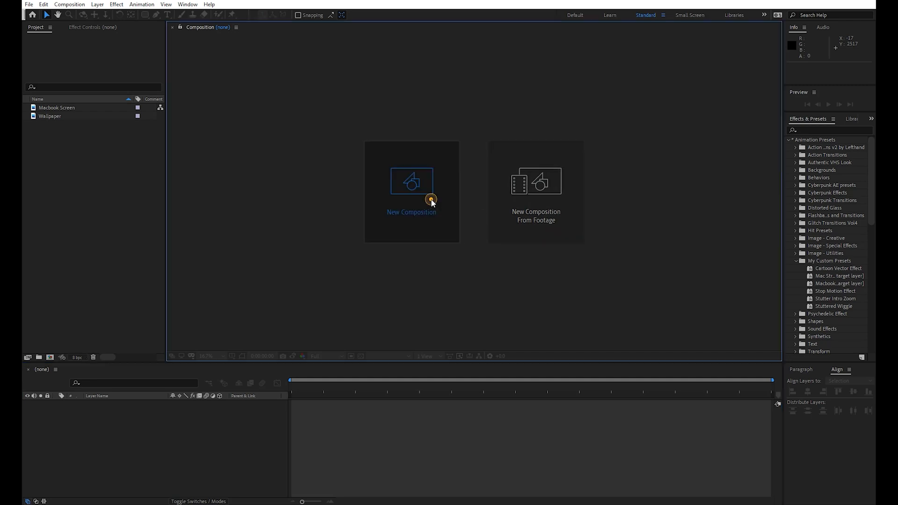
- Create a new HDTV 1080 29.97 composition named 'Main Comp'
{"action": "left_click", "coordinate": [412, 192]}
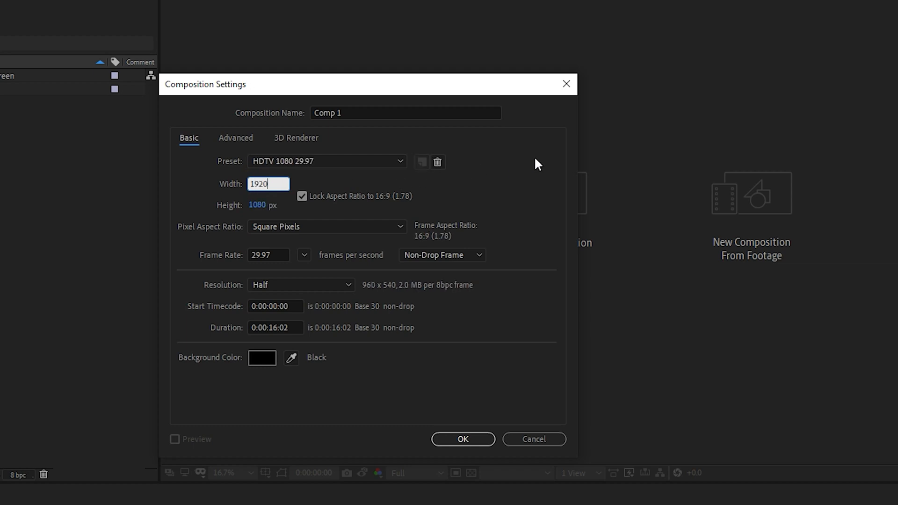
{"action": "left_click", "coordinate": [404, 113]}
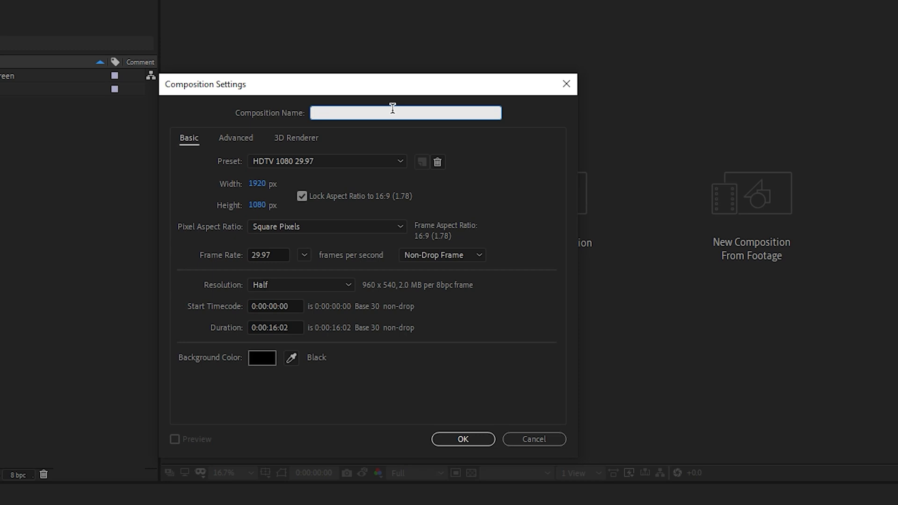
{"action": "type", "text": "M"}
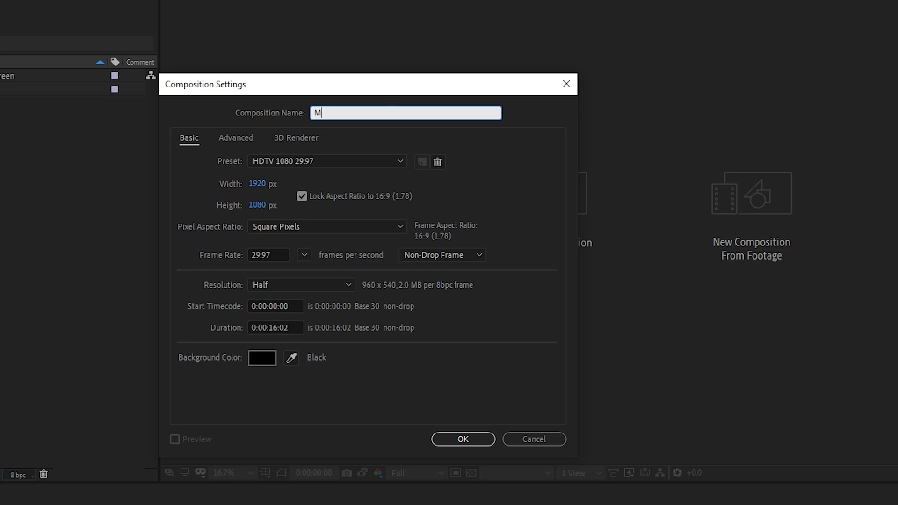
{"action": "type", "text": "ain Com"}
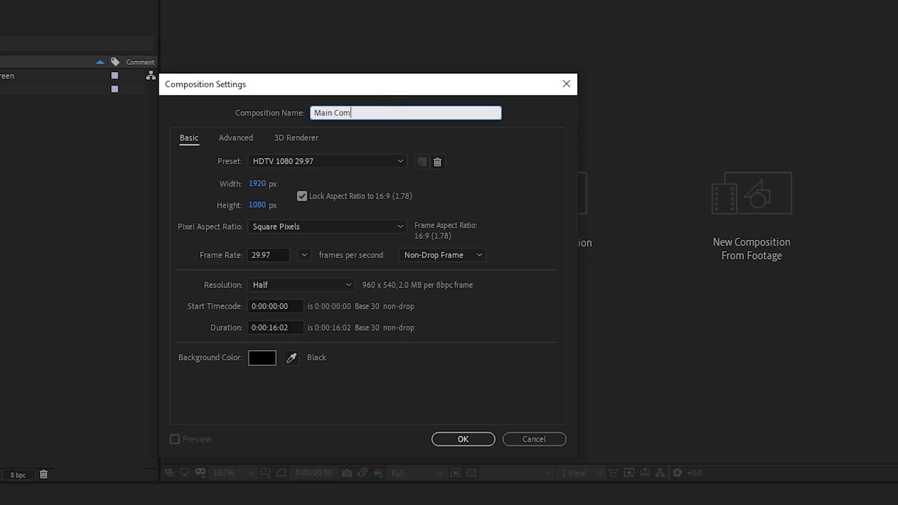
{"action": "type", "text": "p"}
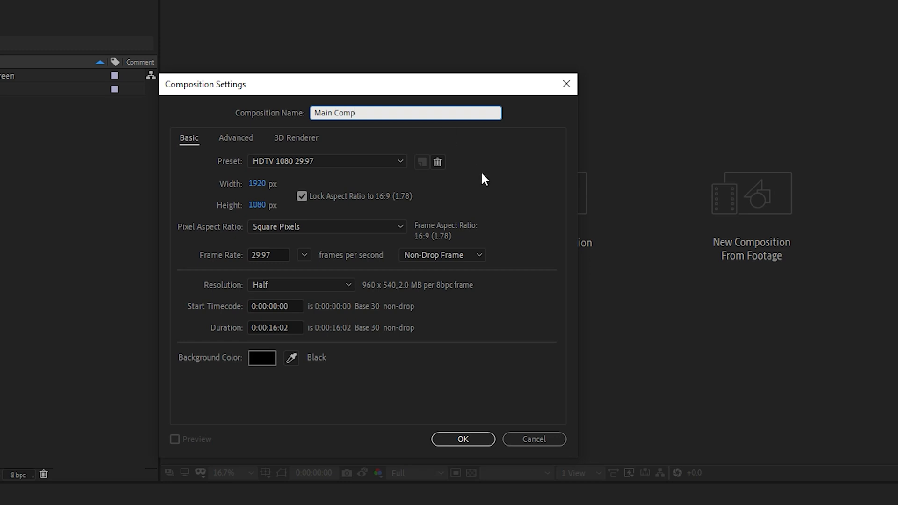
{"action": "left_click", "coordinate": [462, 439]}
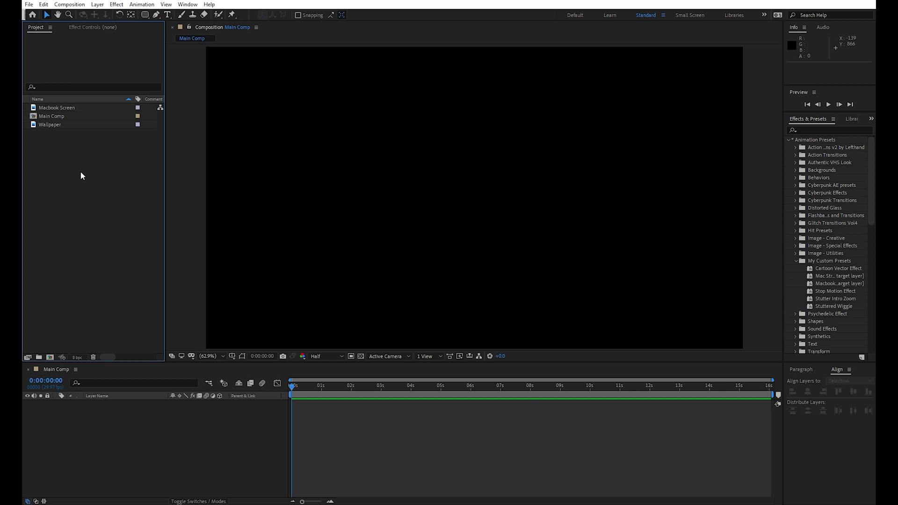
- Preview Wallpaper, then add Macbook Screen to Main Comp scaled to 106%
{"action": "double_click", "coordinate": [50, 125]}
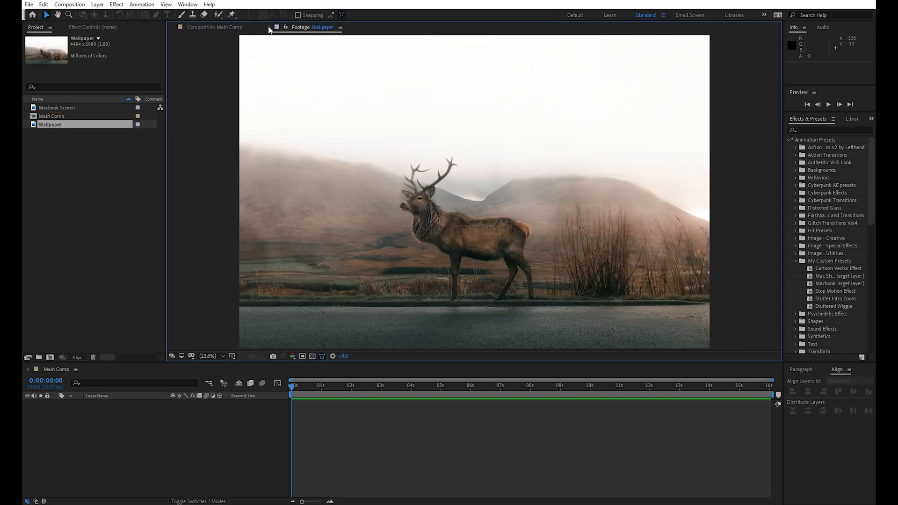
{"action": "left_click", "coordinate": [57, 108]}
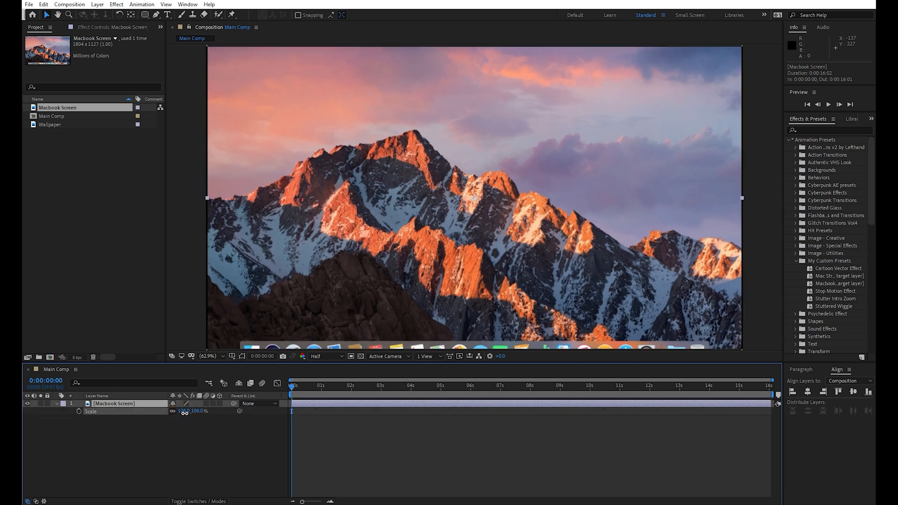
{"action": "double_click", "coordinate": [114, 403]}
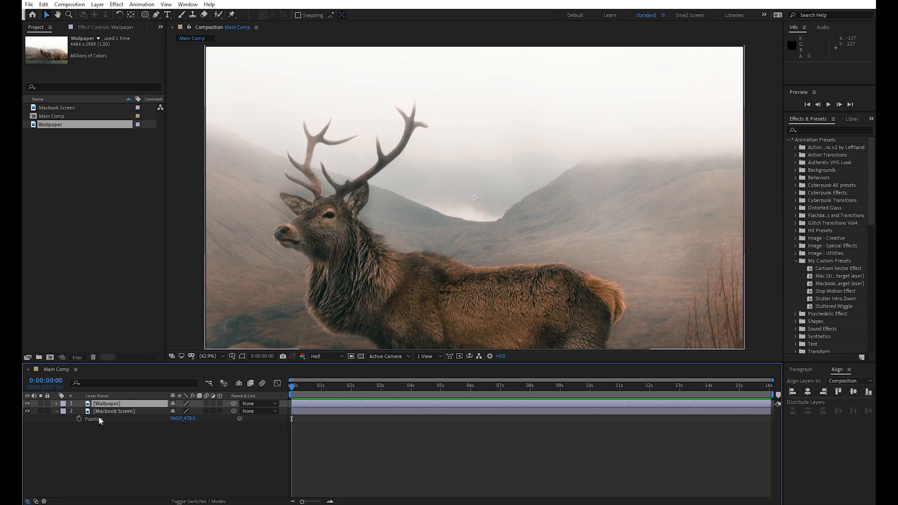
- Scale the Wallpaper layer down to about 30% so it sits window-sized over the desktop
{"action": "left_click", "coordinate": [56, 403]}
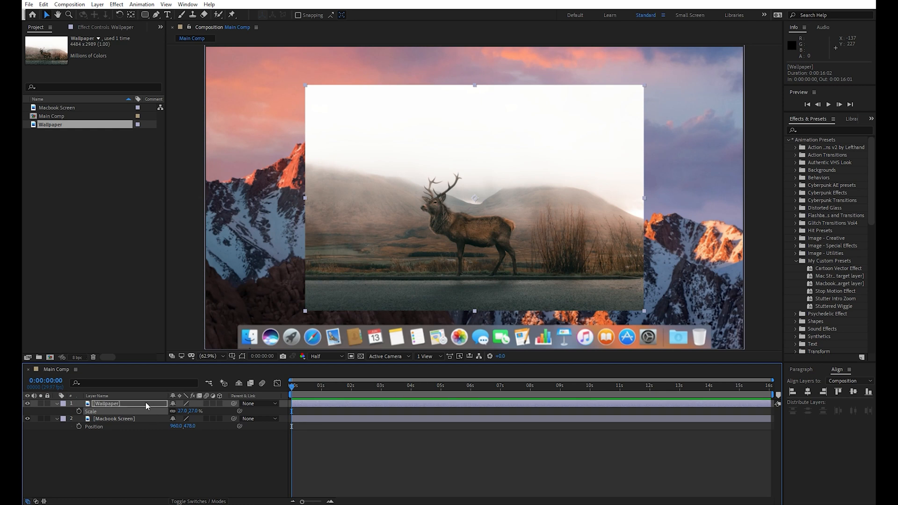
{"action": "left_click_drag", "start_coordinate": [475, 195], "coordinate": [475, 185]}
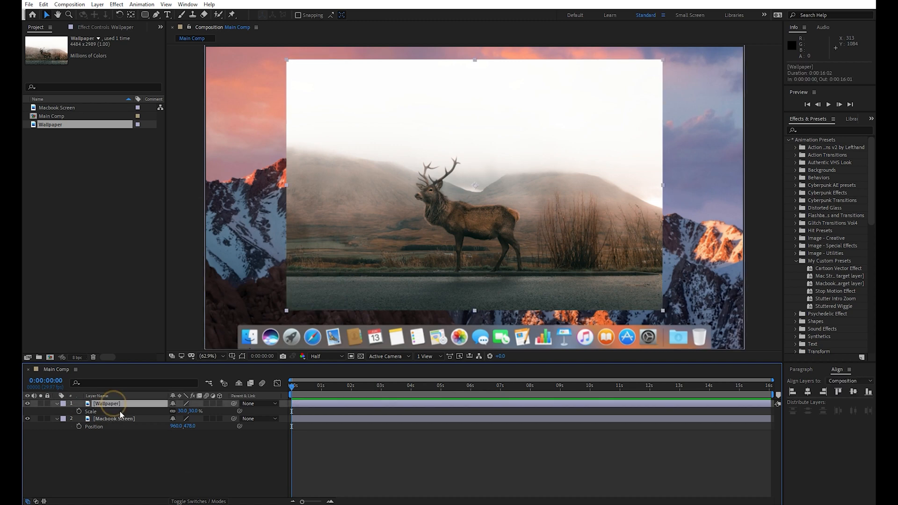
- Pre-compose the Wallpaper layer into a new composition named 'Wallpaper'
{"action": "right_click", "coordinate": [121, 404]}
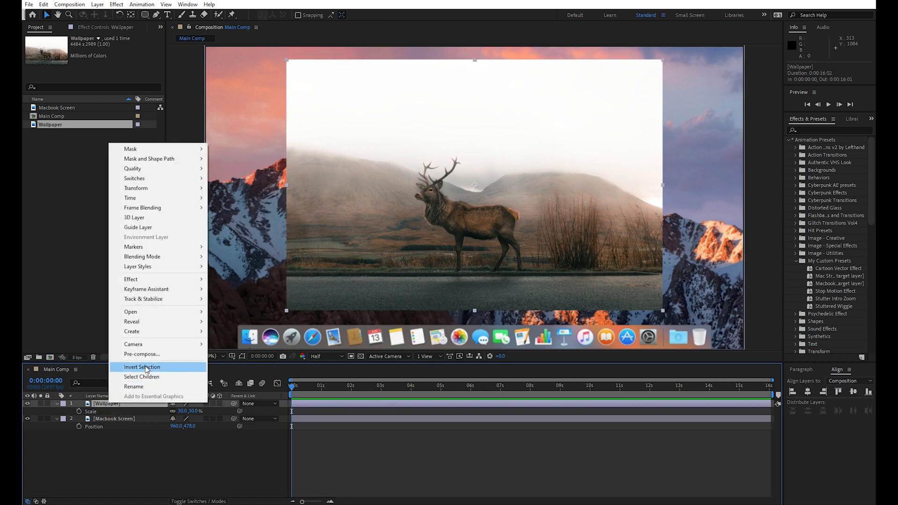
{"action": "left_click", "coordinate": [143, 353]}
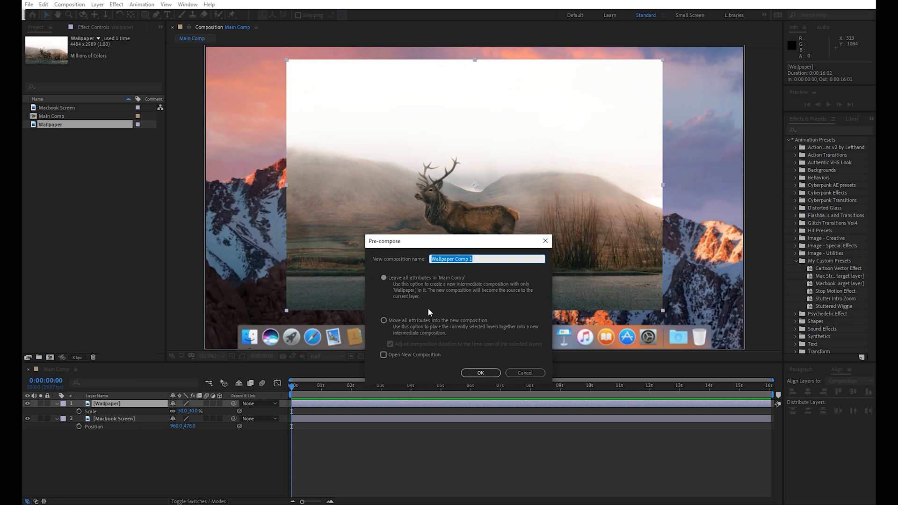
{"action": "type", "text": "T"}
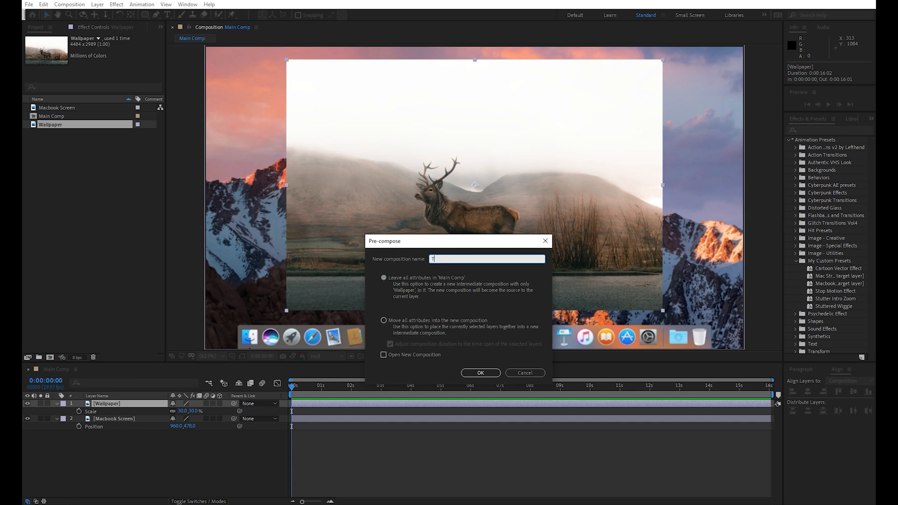
{"action": "key", "text": "Backspace"}
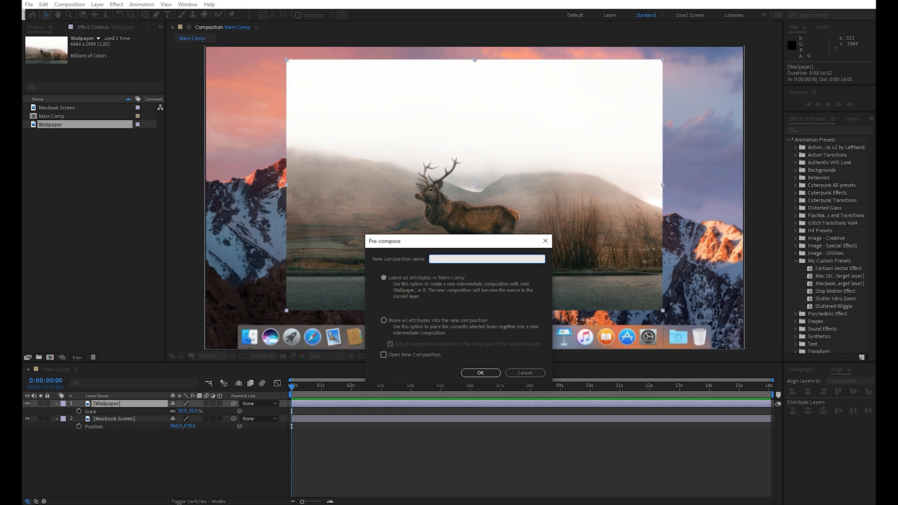
{"action": "type", "text": "Wallpaper"}
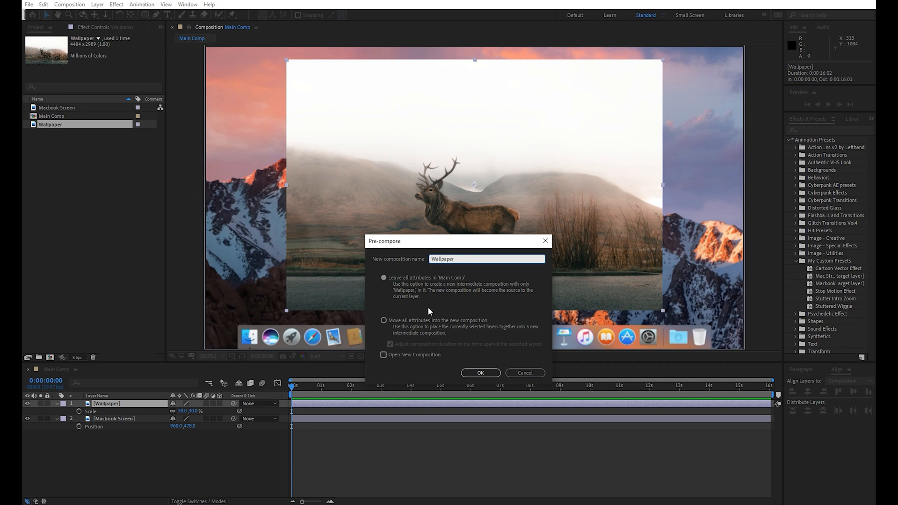
{"action": "left_click", "coordinate": [480, 374]}
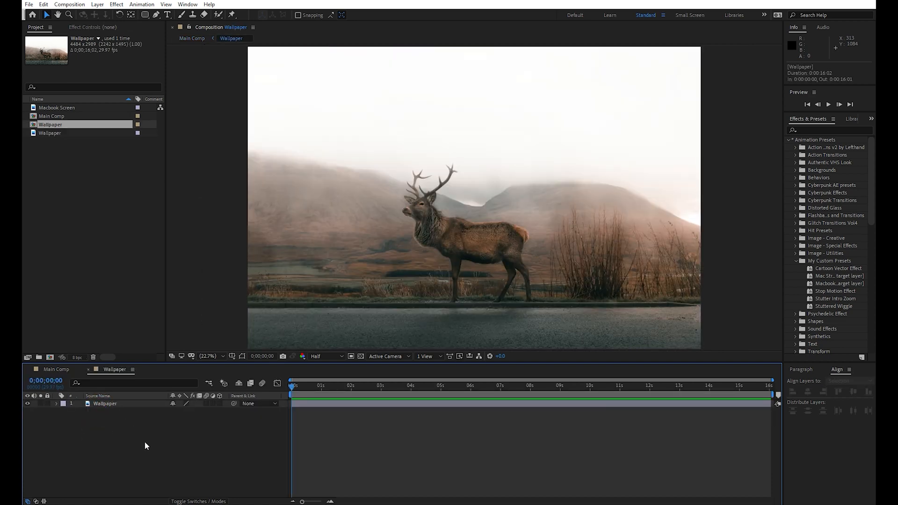
- Pre-compose the photo layer again into a nested composition named 'Target Layer'
{"action": "left_click", "coordinate": [105, 404]}
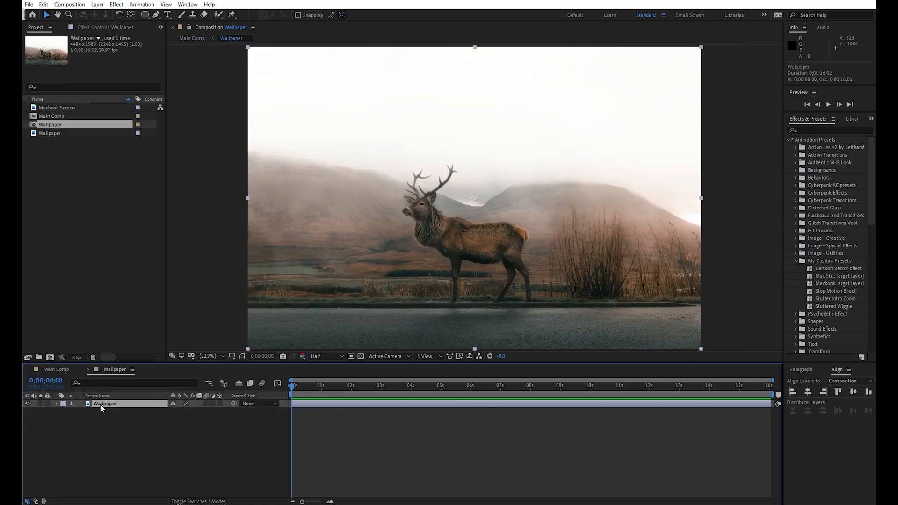
{"action": "right_click", "coordinate": [105, 404]}
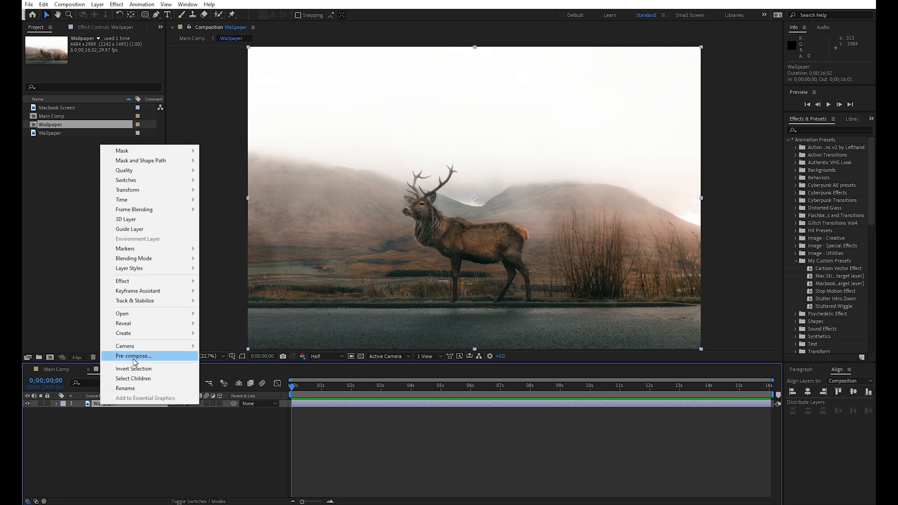
{"action": "left_click", "coordinate": [132, 356]}
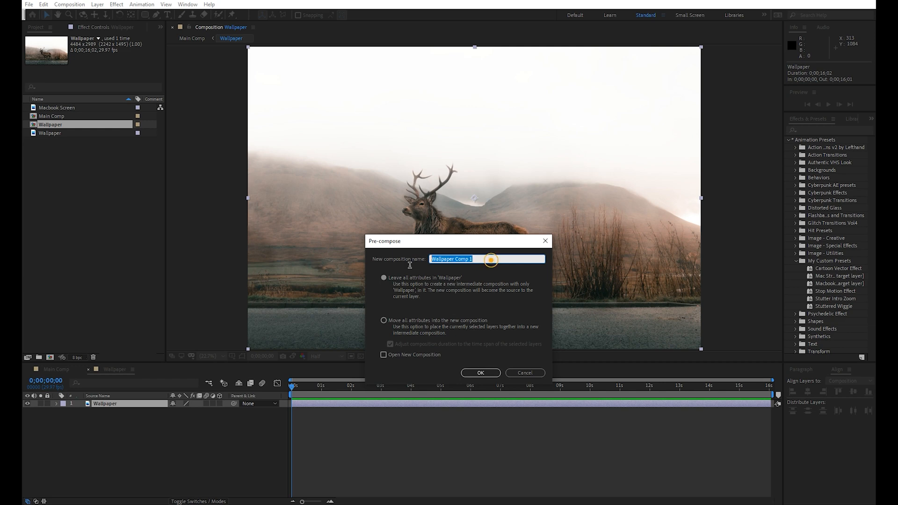
{"action": "type", "text": "Target"}
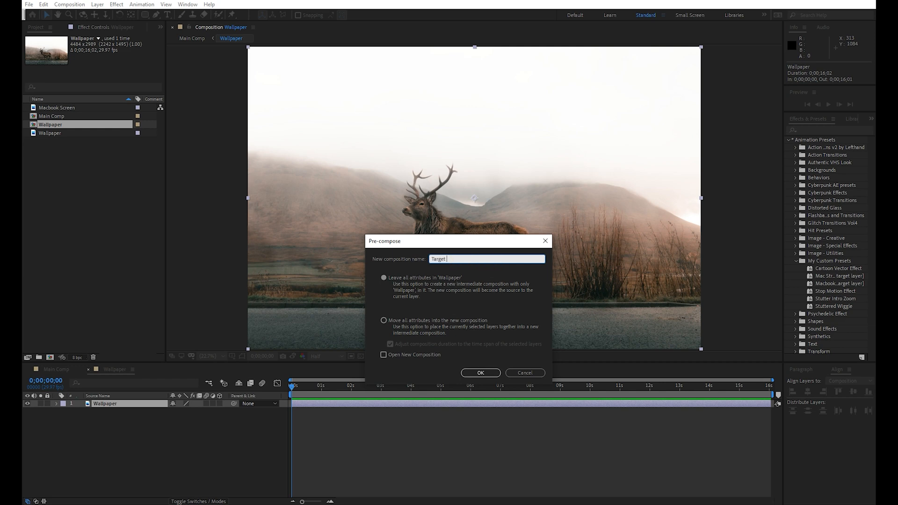
{"action": "type", "text": "Layer"}
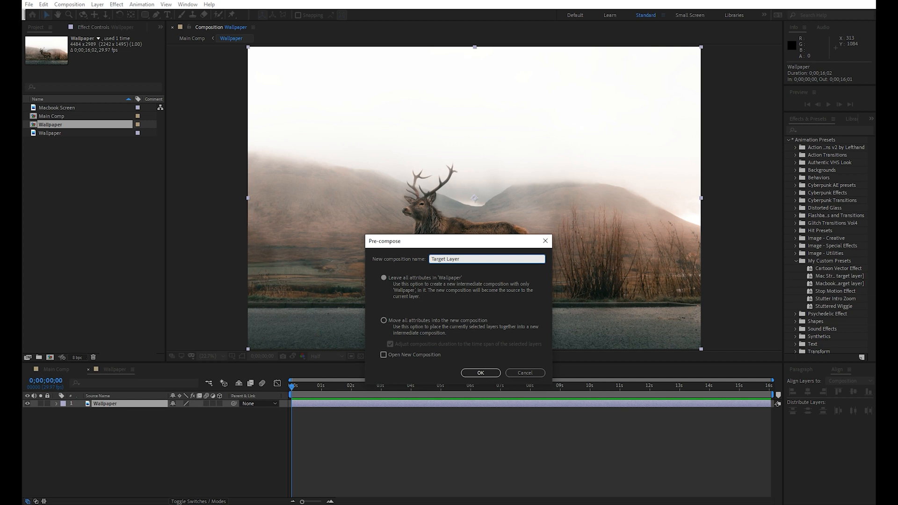
{"action": "left_click", "coordinate": [481, 373]}
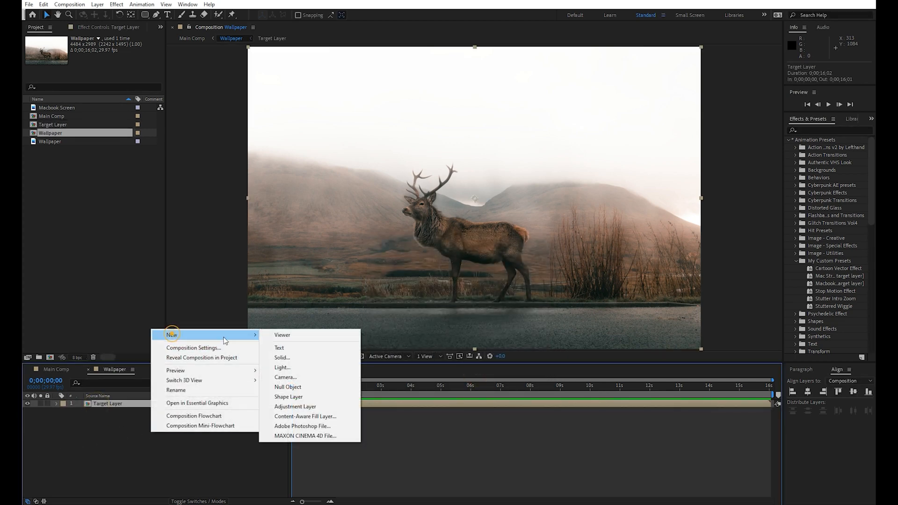
- Add an adjustment layer and apply the Macbook Window Slide Animation custom preset to it
{"action": "left_click", "coordinate": [294, 409]}
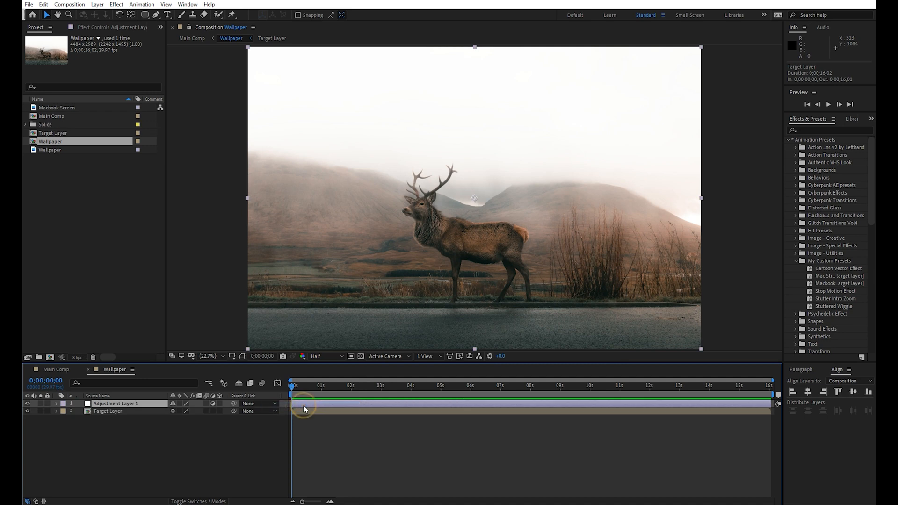
{"action": "left_click", "coordinate": [114, 403]}
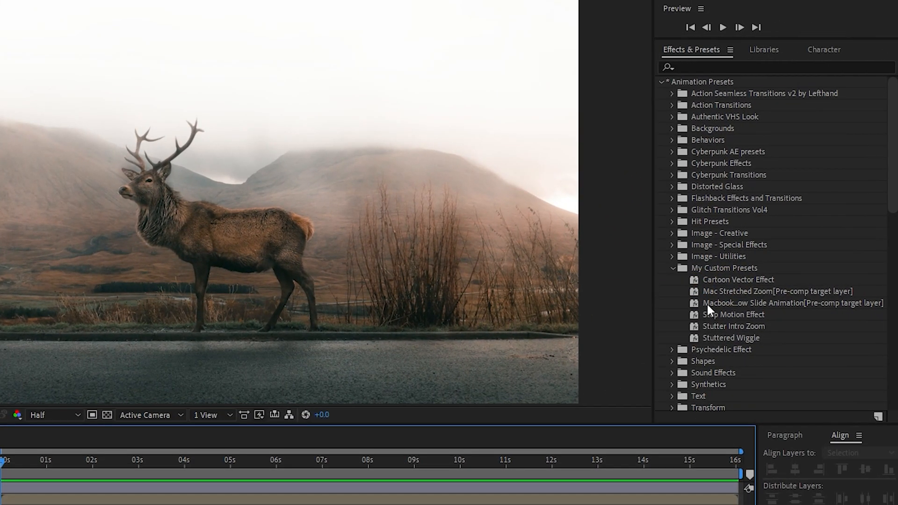
{"action": "left_click", "coordinate": [780, 303]}
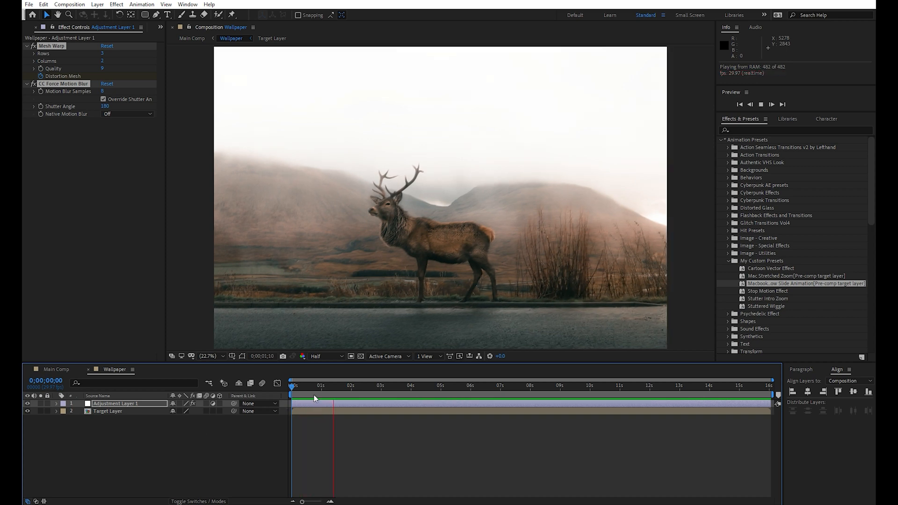
- Set CC Force Motion Blur's Motion Blur Samples to 16 on an early slide frame
{"action": "left_click", "coordinate": [298, 384]}
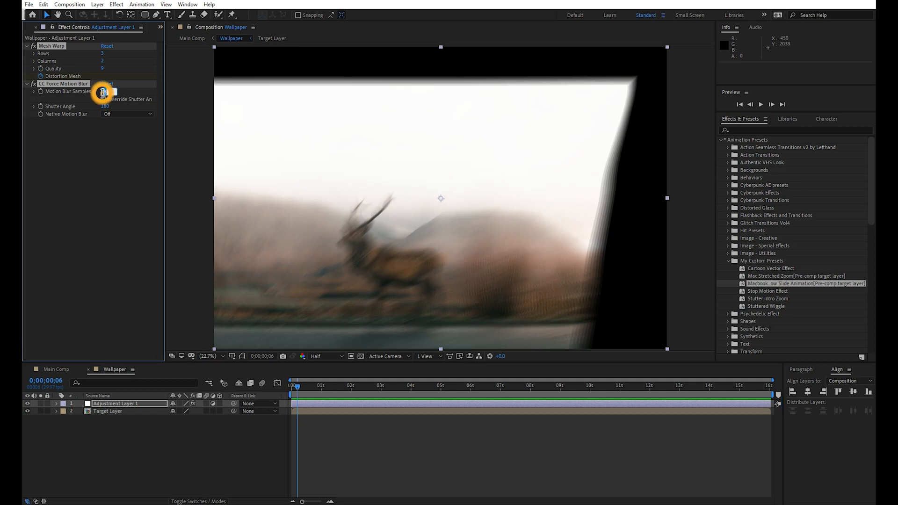
{"action": "left_click", "coordinate": [106, 92]}
{"action": "type", "text": "16"}
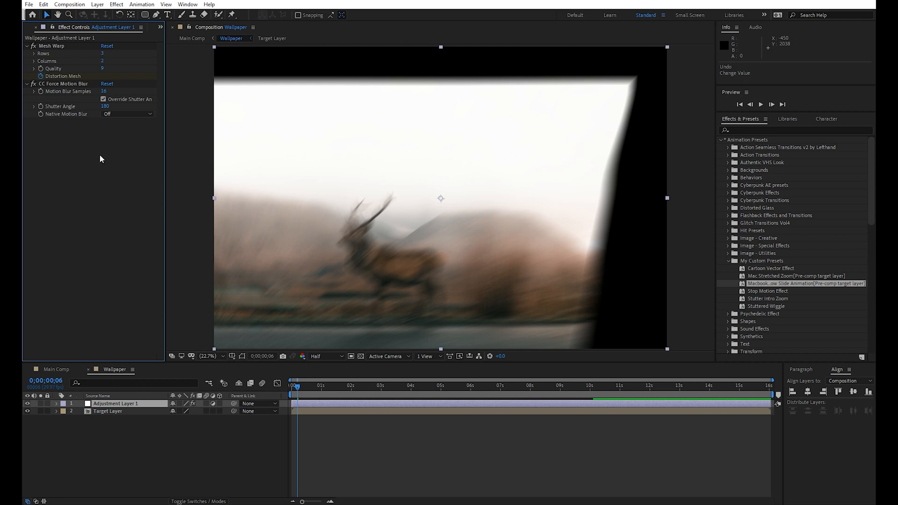
{"action": "left_click", "coordinate": [127, 115]}
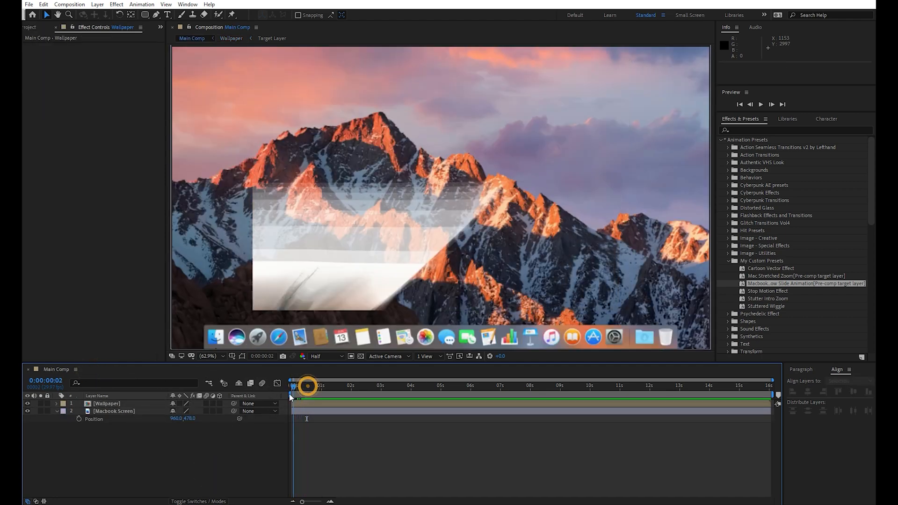
{"action": "left_click_drag", "start_coordinate": [307, 384], "coordinate": [301, 384]}
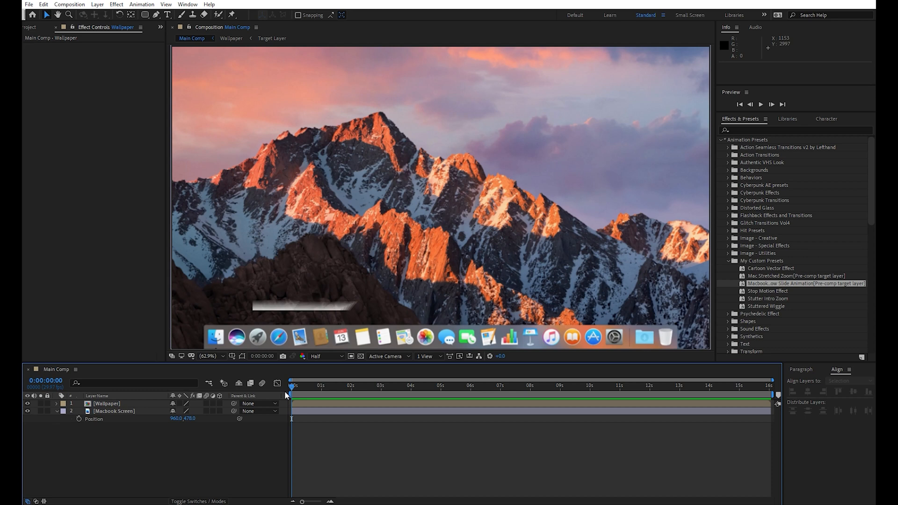
{"action": "mouse_move", "coordinate": [292, 394]}
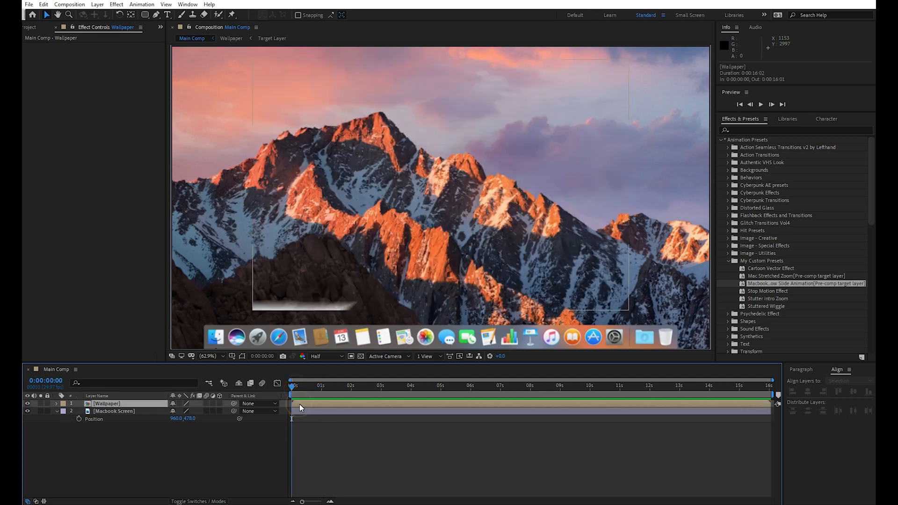
{"action": "left_click_drag", "start_coordinate": [294, 394], "coordinate": [297, 394]}
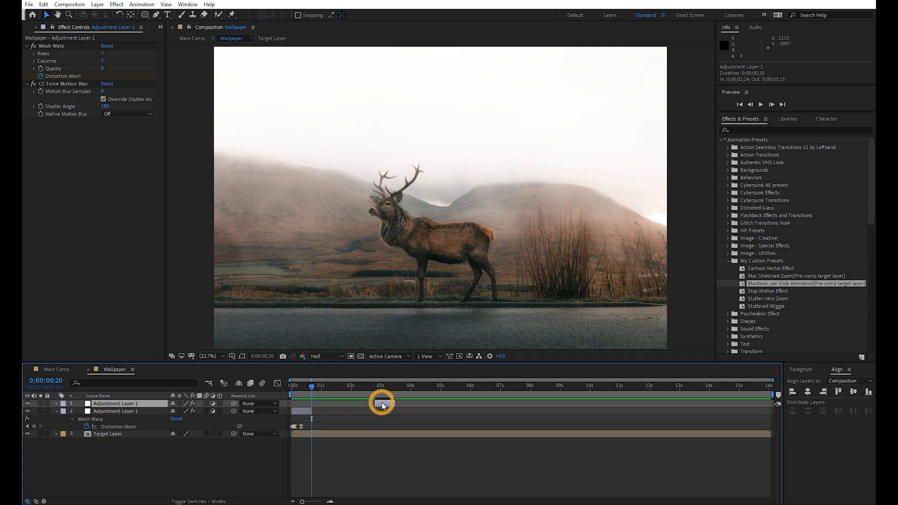
- Time-reverse the duplicated layer's keyframes so the window slides closed, then check the end frame
{"action": "right_click", "coordinate": [381, 403]}
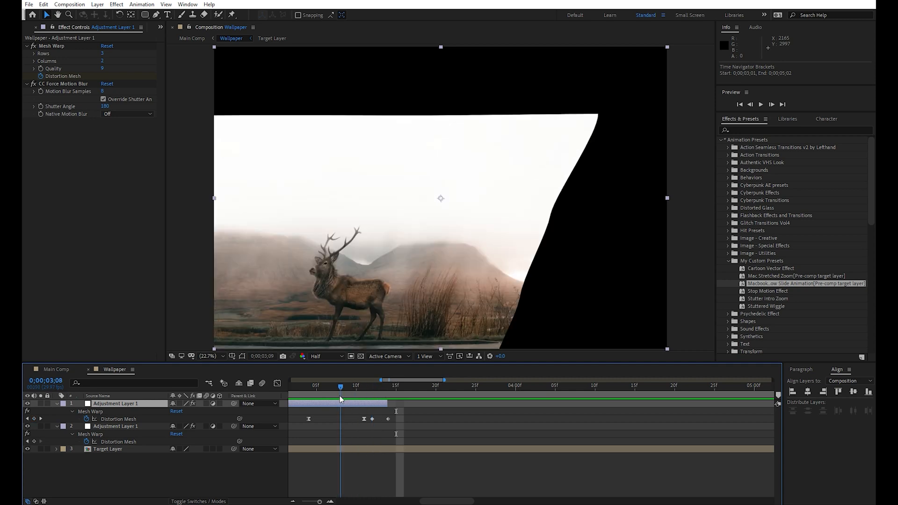
{"action": "left_click", "coordinate": [388, 384]}
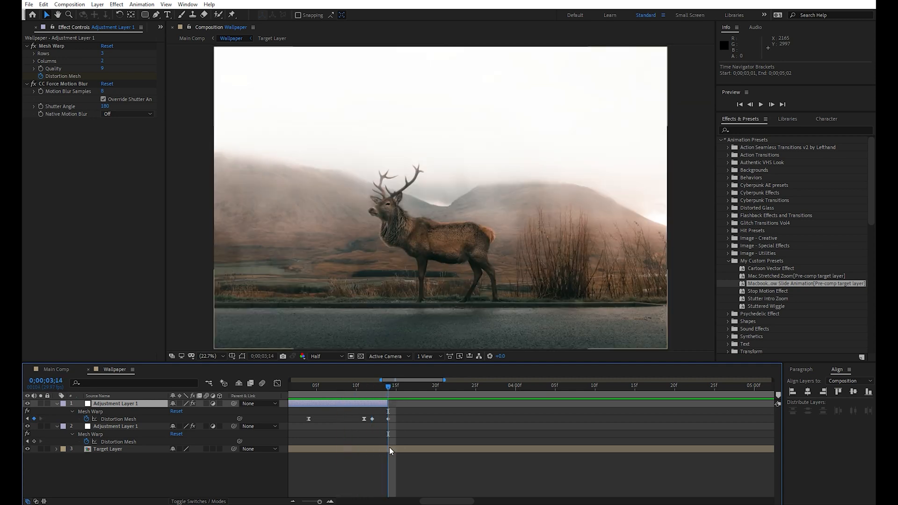
{"action": "left_click", "coordinate": [107, 448]}
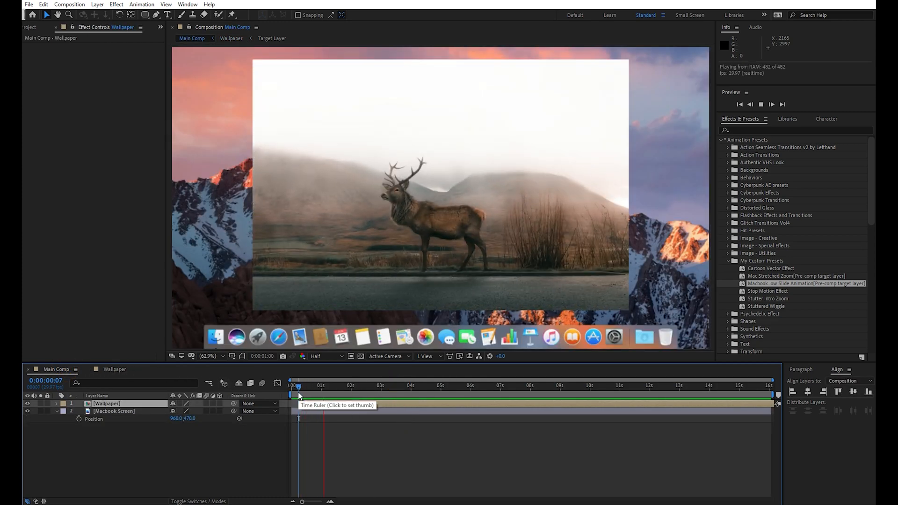
- Play Main Comp from the start to watch the window open and close over the desktop
{"action": "left_click", "coordinate": [383, 384]}
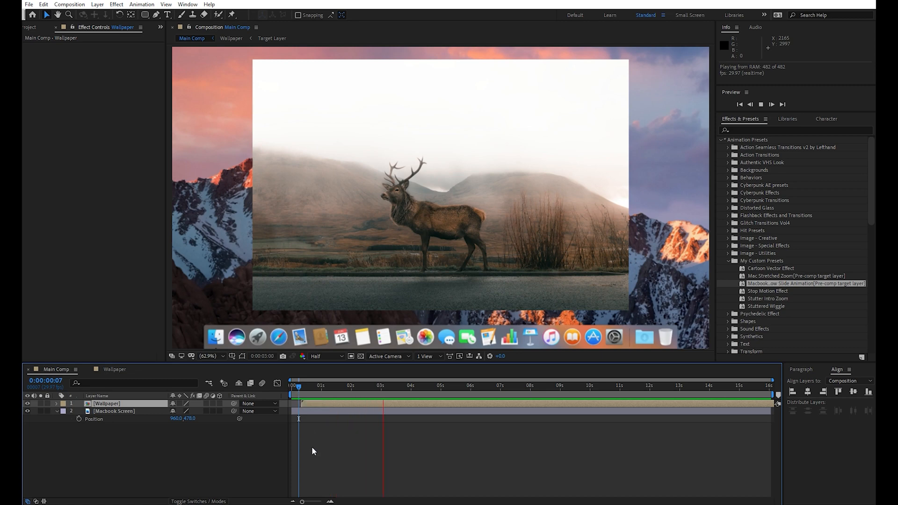
{"action": "left_click", "coordinate": [422, 385]}
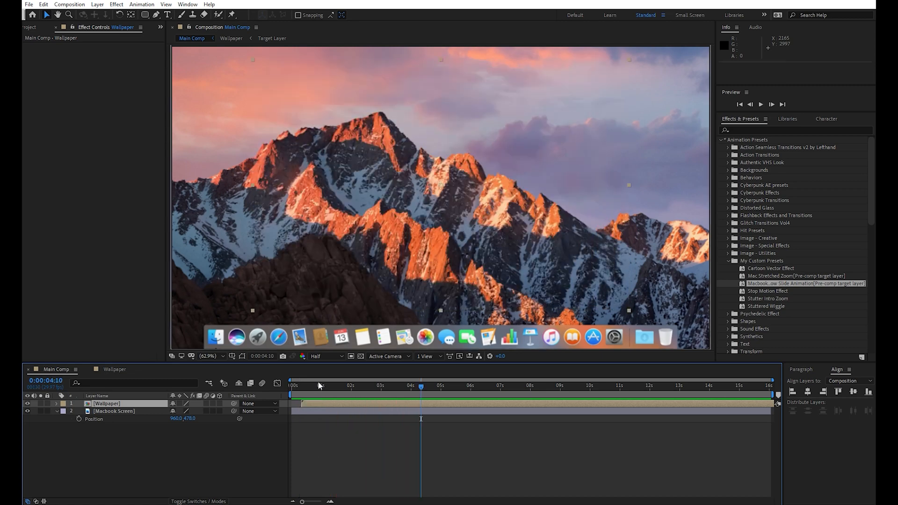